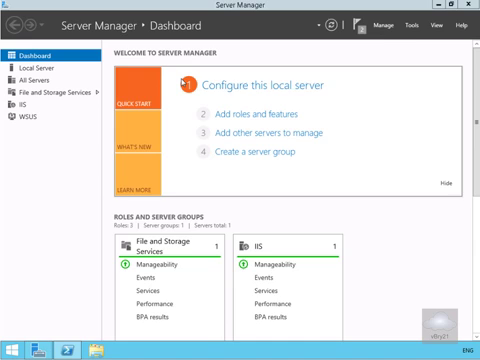
Show Server Manager's Tools list of administrative consoles to reach DFS Management
{"action": "left_click", "coordinate": [424, 24]}
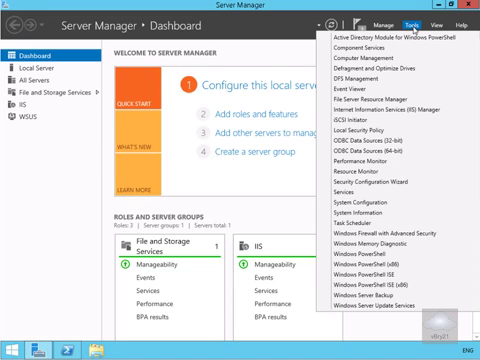
{"action": "mouse_move", "coordinate": [362, 76]}
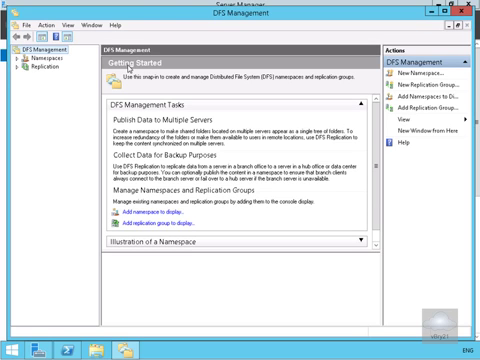
{"action": "mouse_move", "coordinate": [76, 60]}
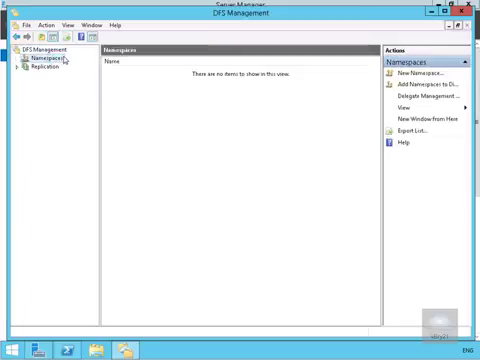
Create a domain-based namespace named Research on server LON-SVR1 via the New Namespace wizard
{"action": "right_click", "coordinate": [44, 58]}
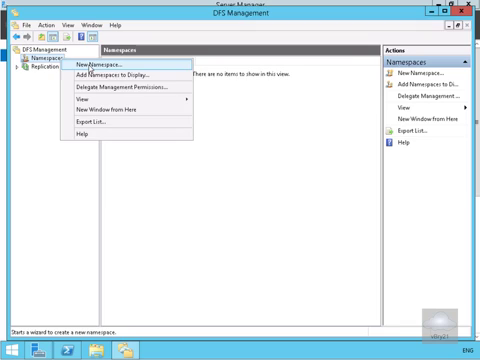
{"action": "left_click", "coordinate": [92, 64]}
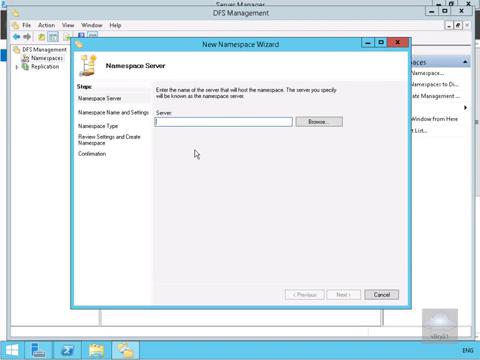
{"action": "type", "text": "LON-SVR1"}
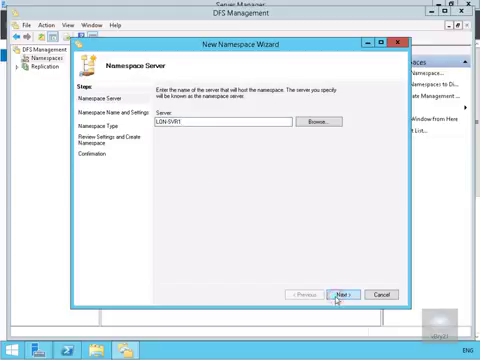
{"action": "left_click", "coordinate": [340, 294]}
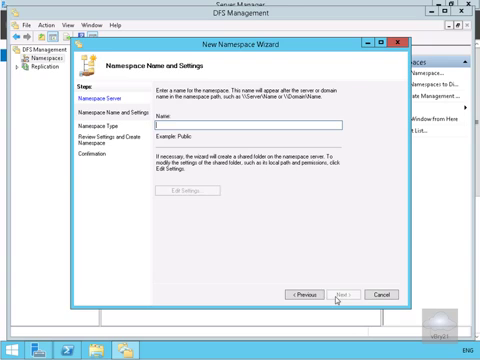
{"action": "type", "text": "Research"}
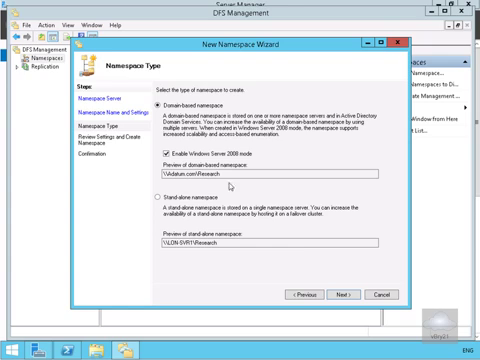
{"action": "left_click", "coordinate": [344, 296]}
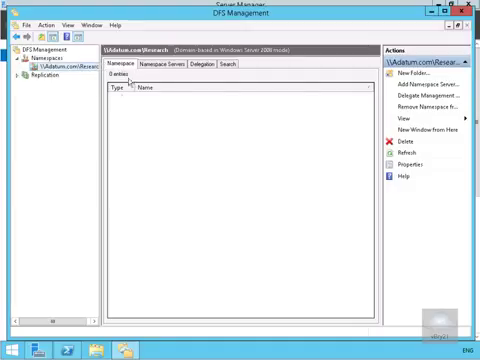
Show the Research namespace's servers, listing LON-SVR1 with a 300-second cache duration
{"action": "left_click", "coordinate": [174, 64]}
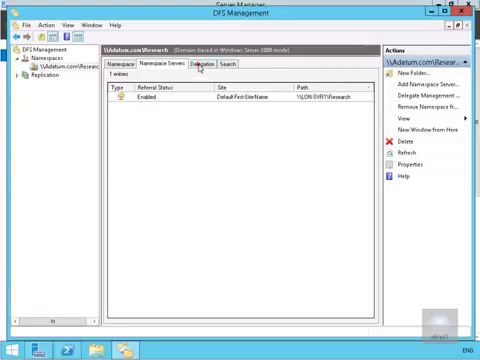
{"action": "left_click", "coordinate": [202, 64]}
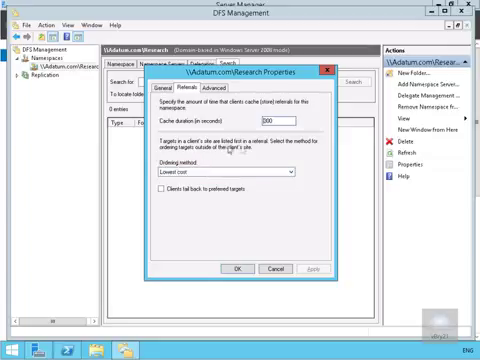
{"action": "mouse_move", "coordinate": [204, 162]}
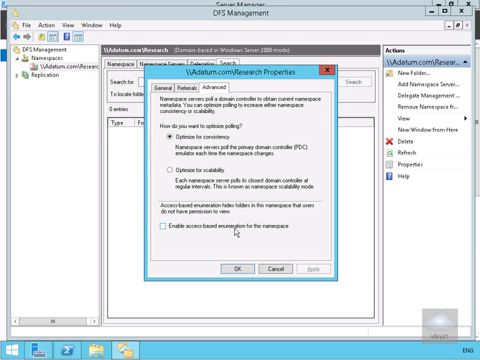
{"action": "mouse_move", "coordinate": [256, 236]}
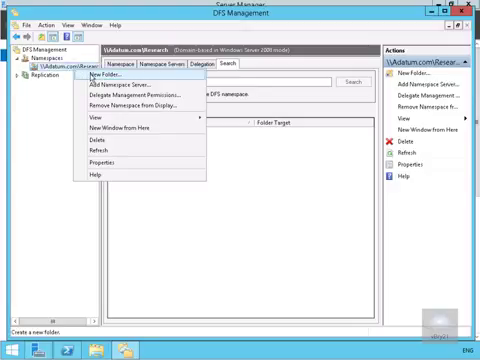
Start a new folder named Proposals in the Research namespace and begin adding its target
{"action": "left_click", "coordinate": [102, 76]}
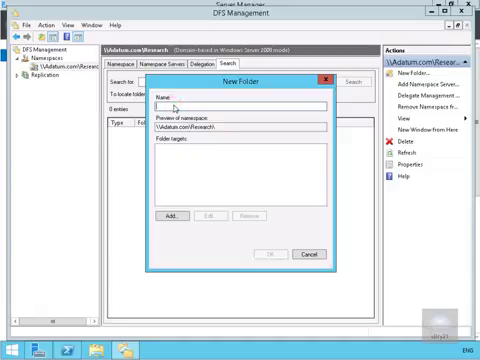
{"action": "type", "text": "Proposals"}
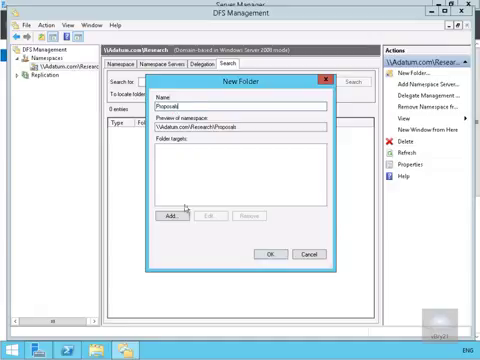
{"action": "left_click", "coordinate": [168, 216]}
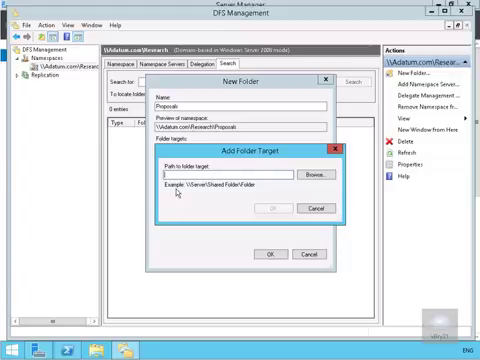
Point the folder target at \\LON-SVR1\Proposal_docs and agree to create that share
{"action": "type", "text": "\\\\LON-SVR1\\Proposal_docs"}
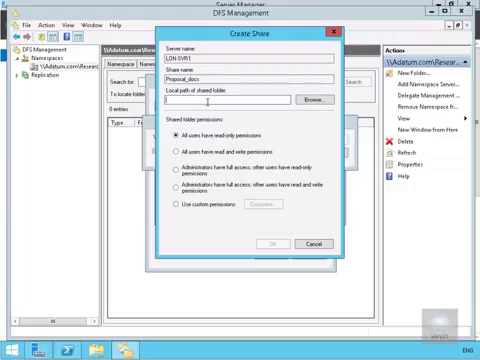
Create the share at local path c:\Proposal_docs and finish adding the Proposals folder
{"action": "type", "text": "c:\\Proposal_docs"}
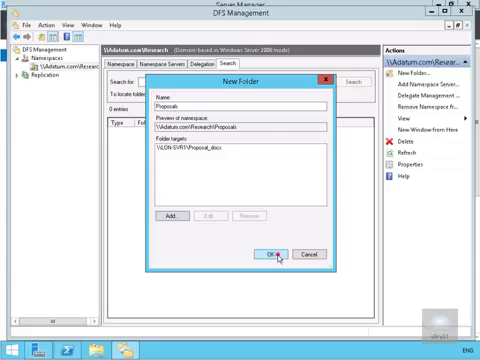
{"action": "left_click", "coordinate": [268, 252]}
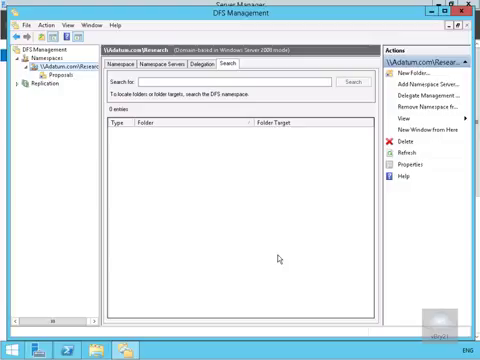